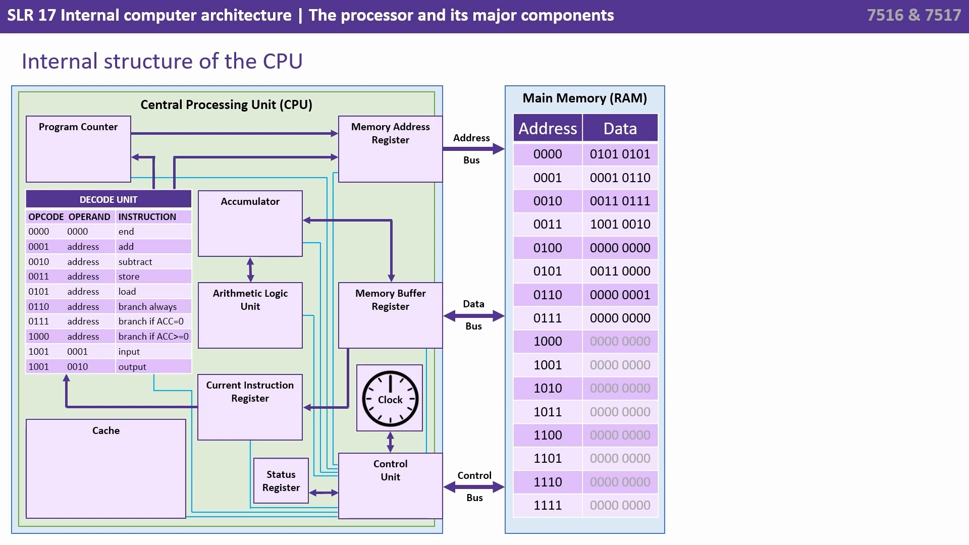
pyautogui.press('Right')
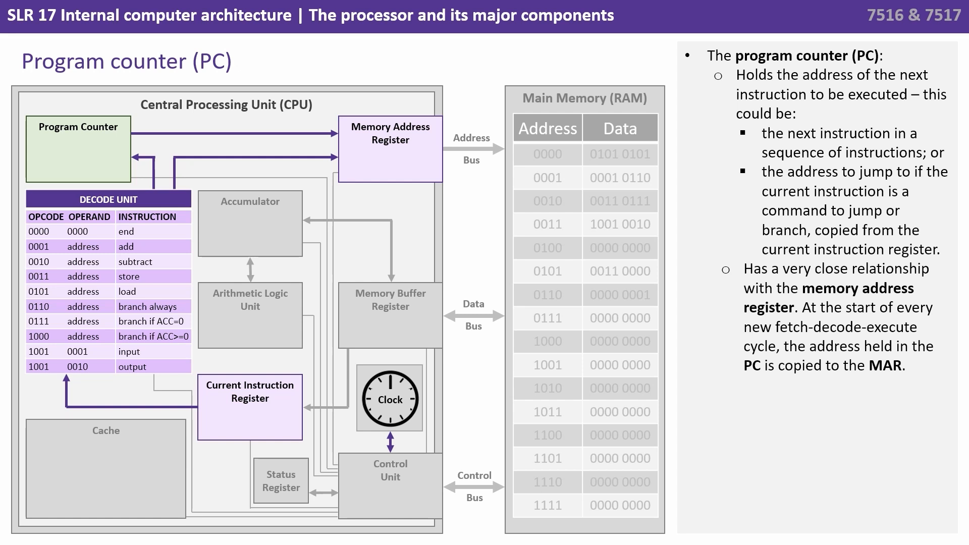
pyautogui.press('Right')
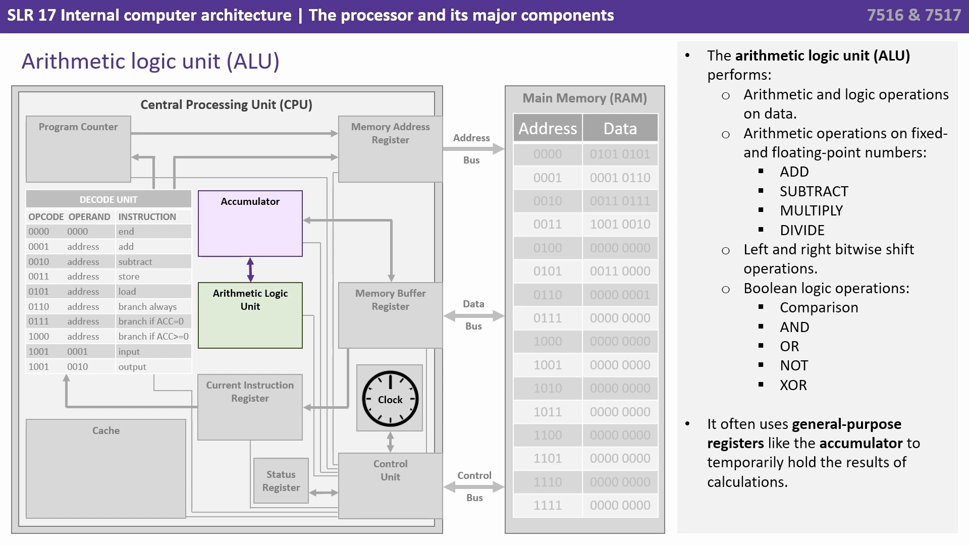
pyautogui.press('right')
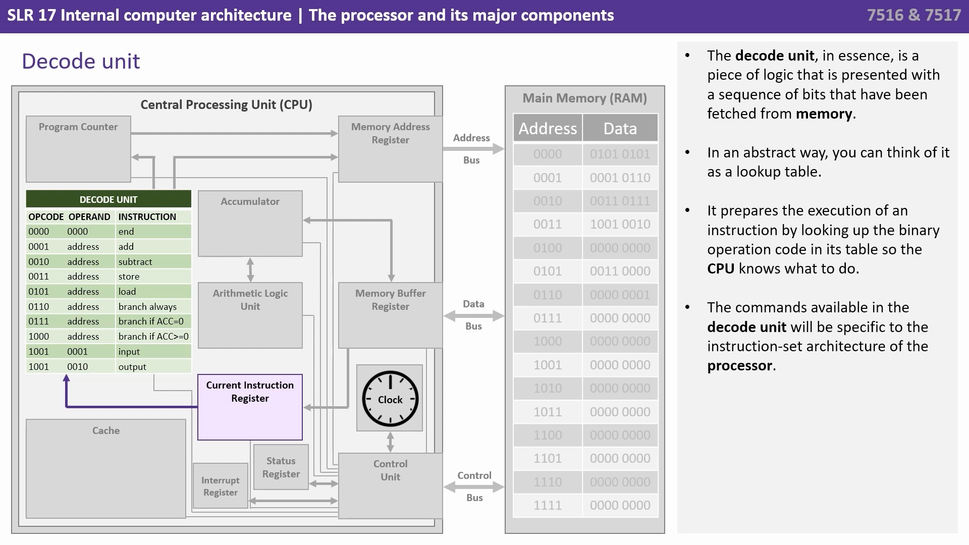
pyautogui.press('Right')
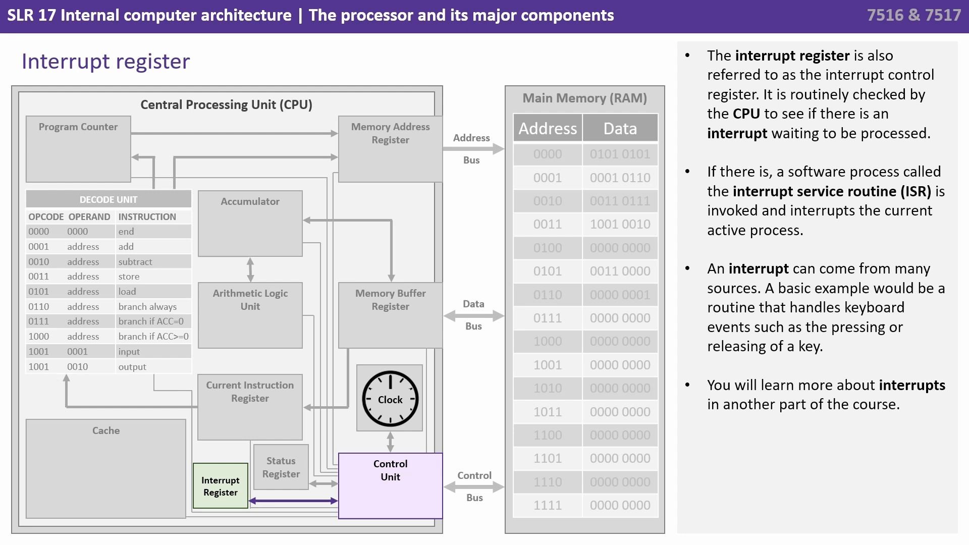
pyautogui.press('Right')
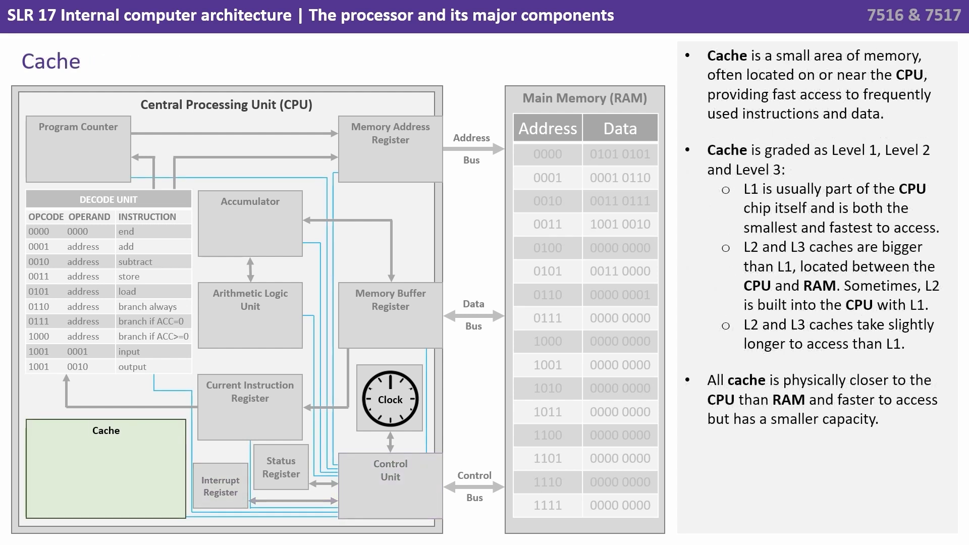